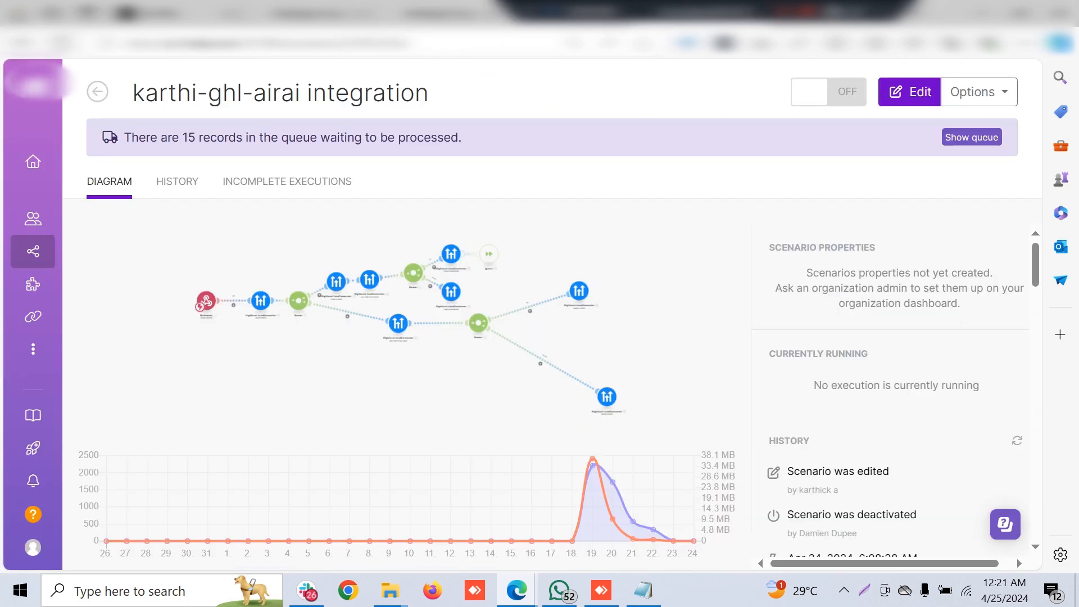
# - Show the karthi-ghl-airai scenario's History tab listing past runs, edits and a deactivation
pyautogui.click(908, 92)
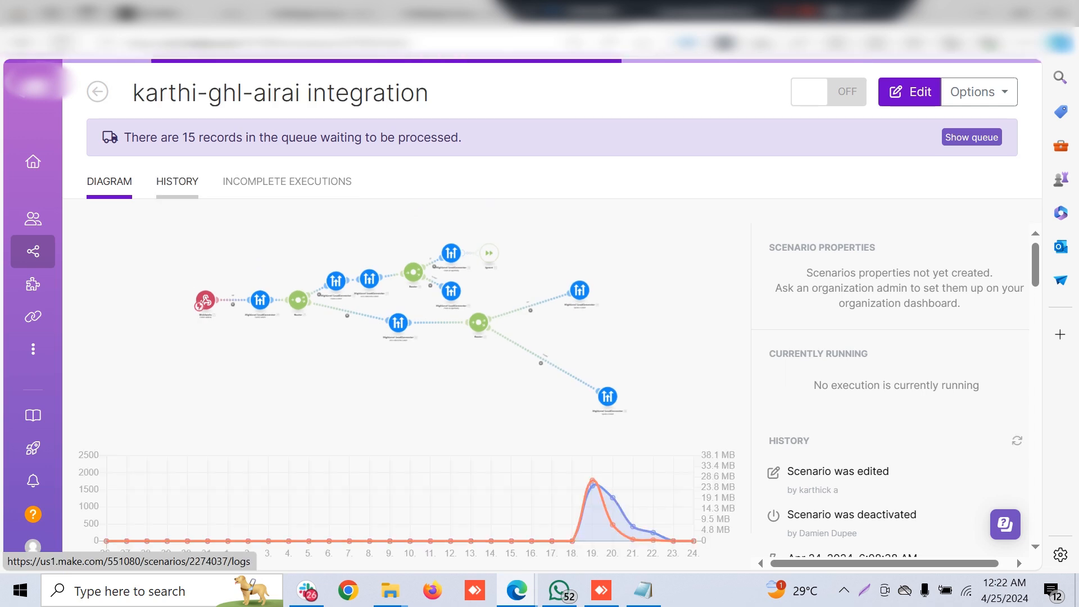
pyautogui.click(177, 181)
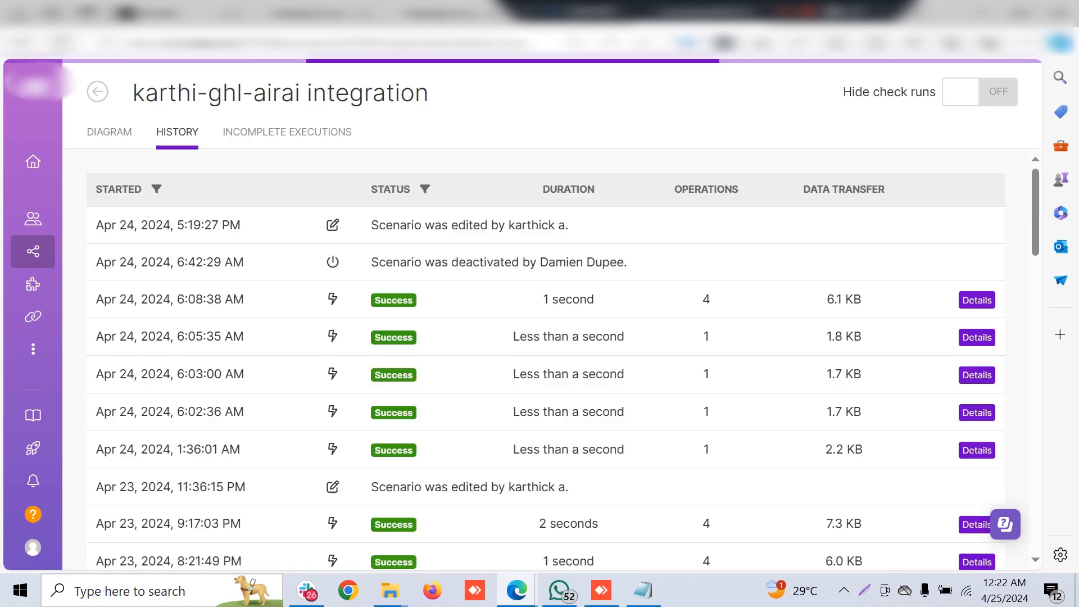
# - Scroll the karthi - pipeline workflow and close the booked trigger panel without changes
pyautogui.scroll(-3)
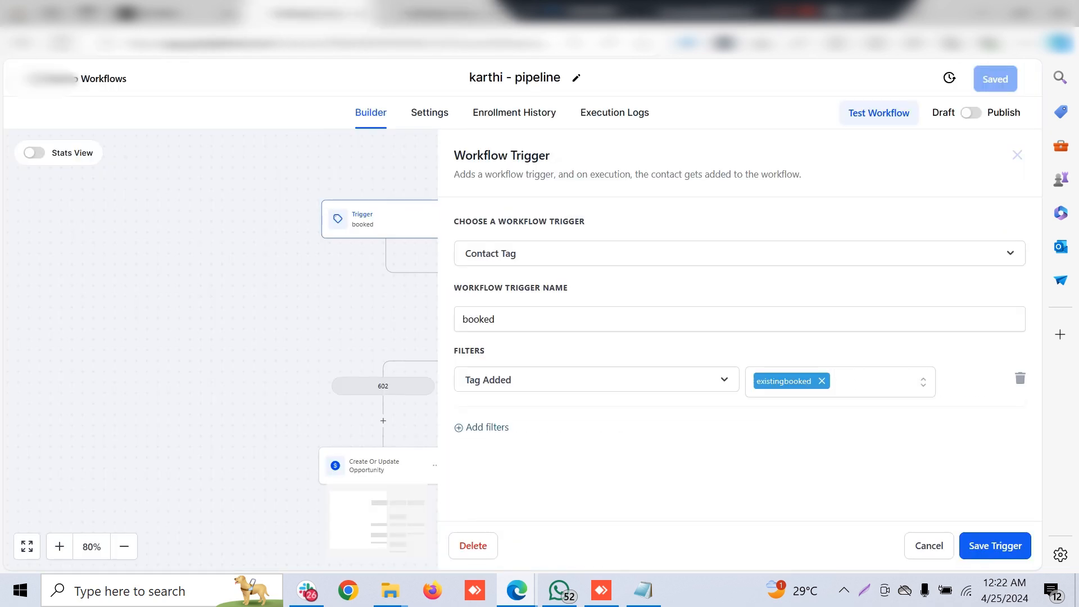
pyautogui.click(994, 546)
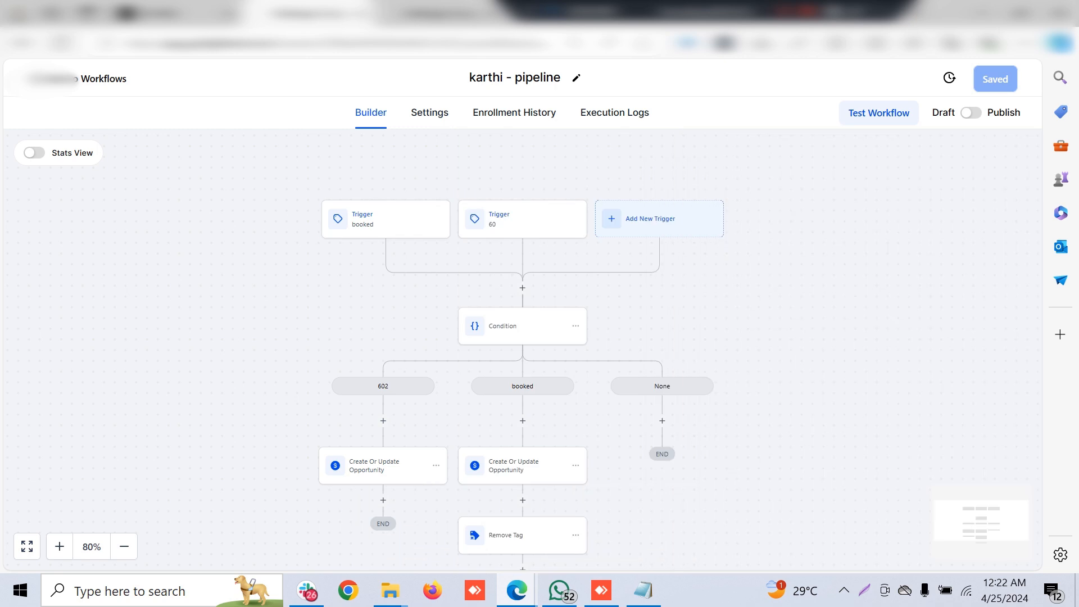